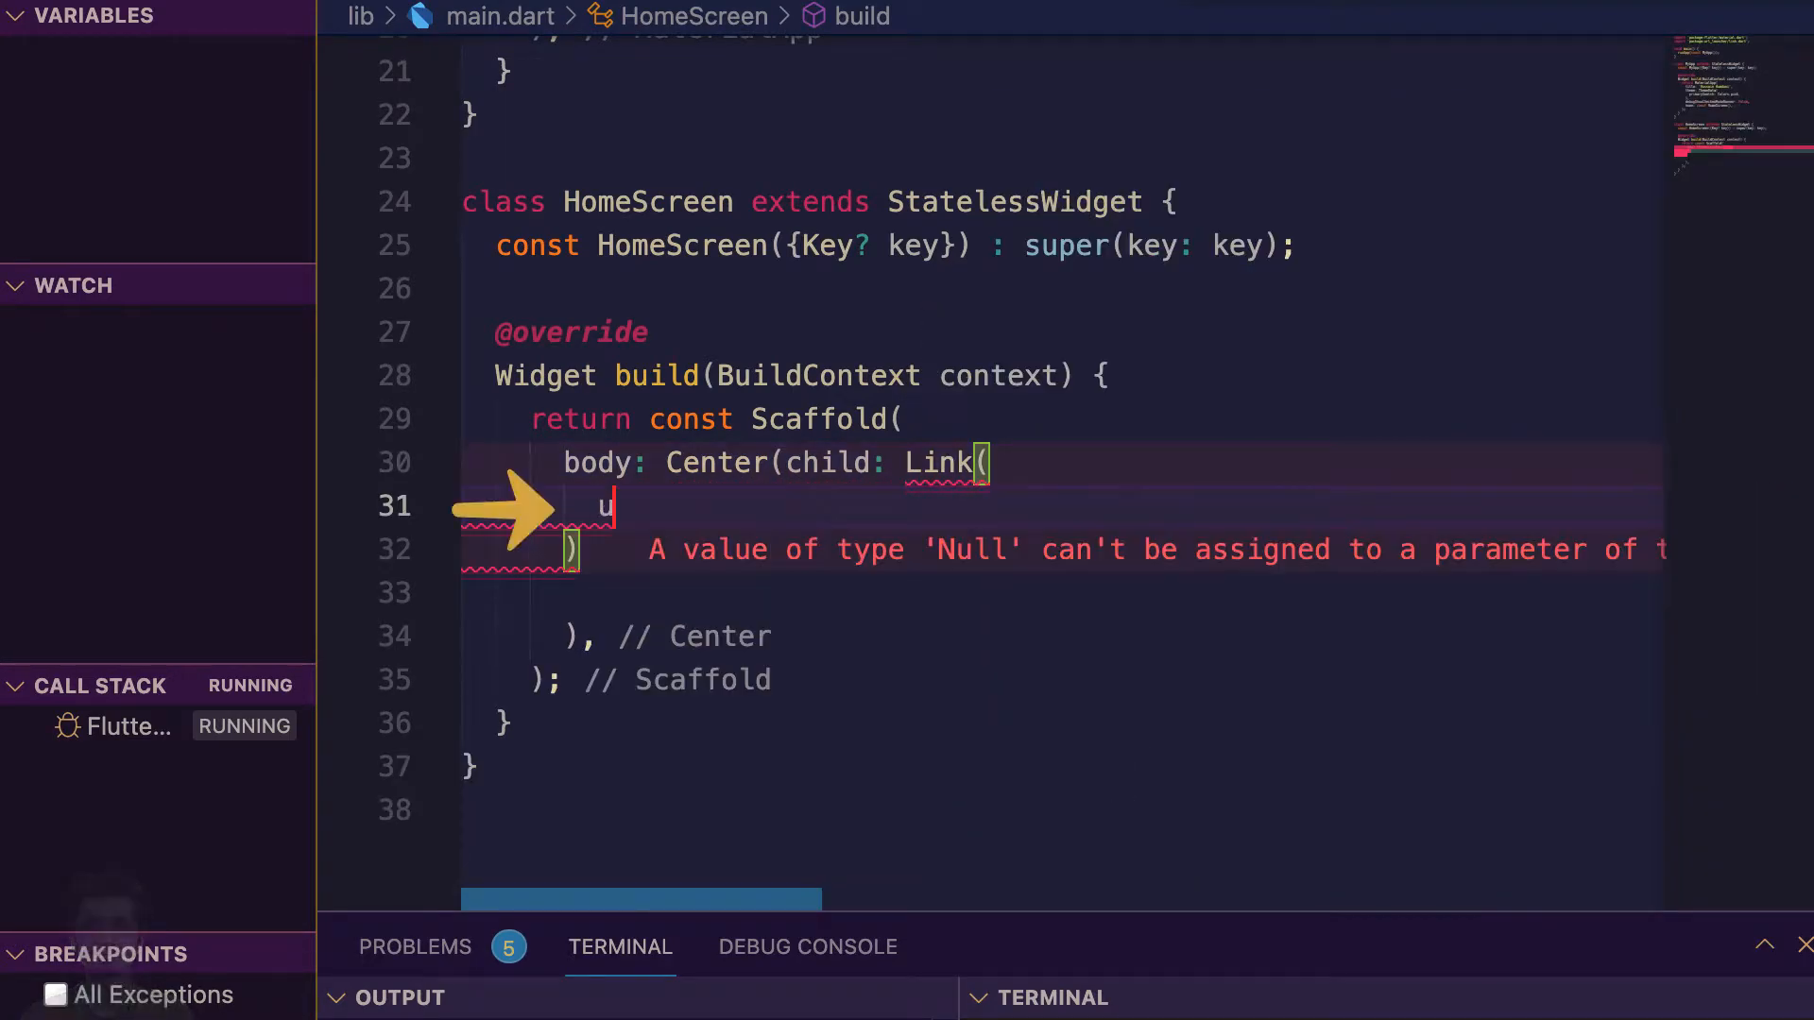
pyautogui.write("ri: Uri.parse('https'),")
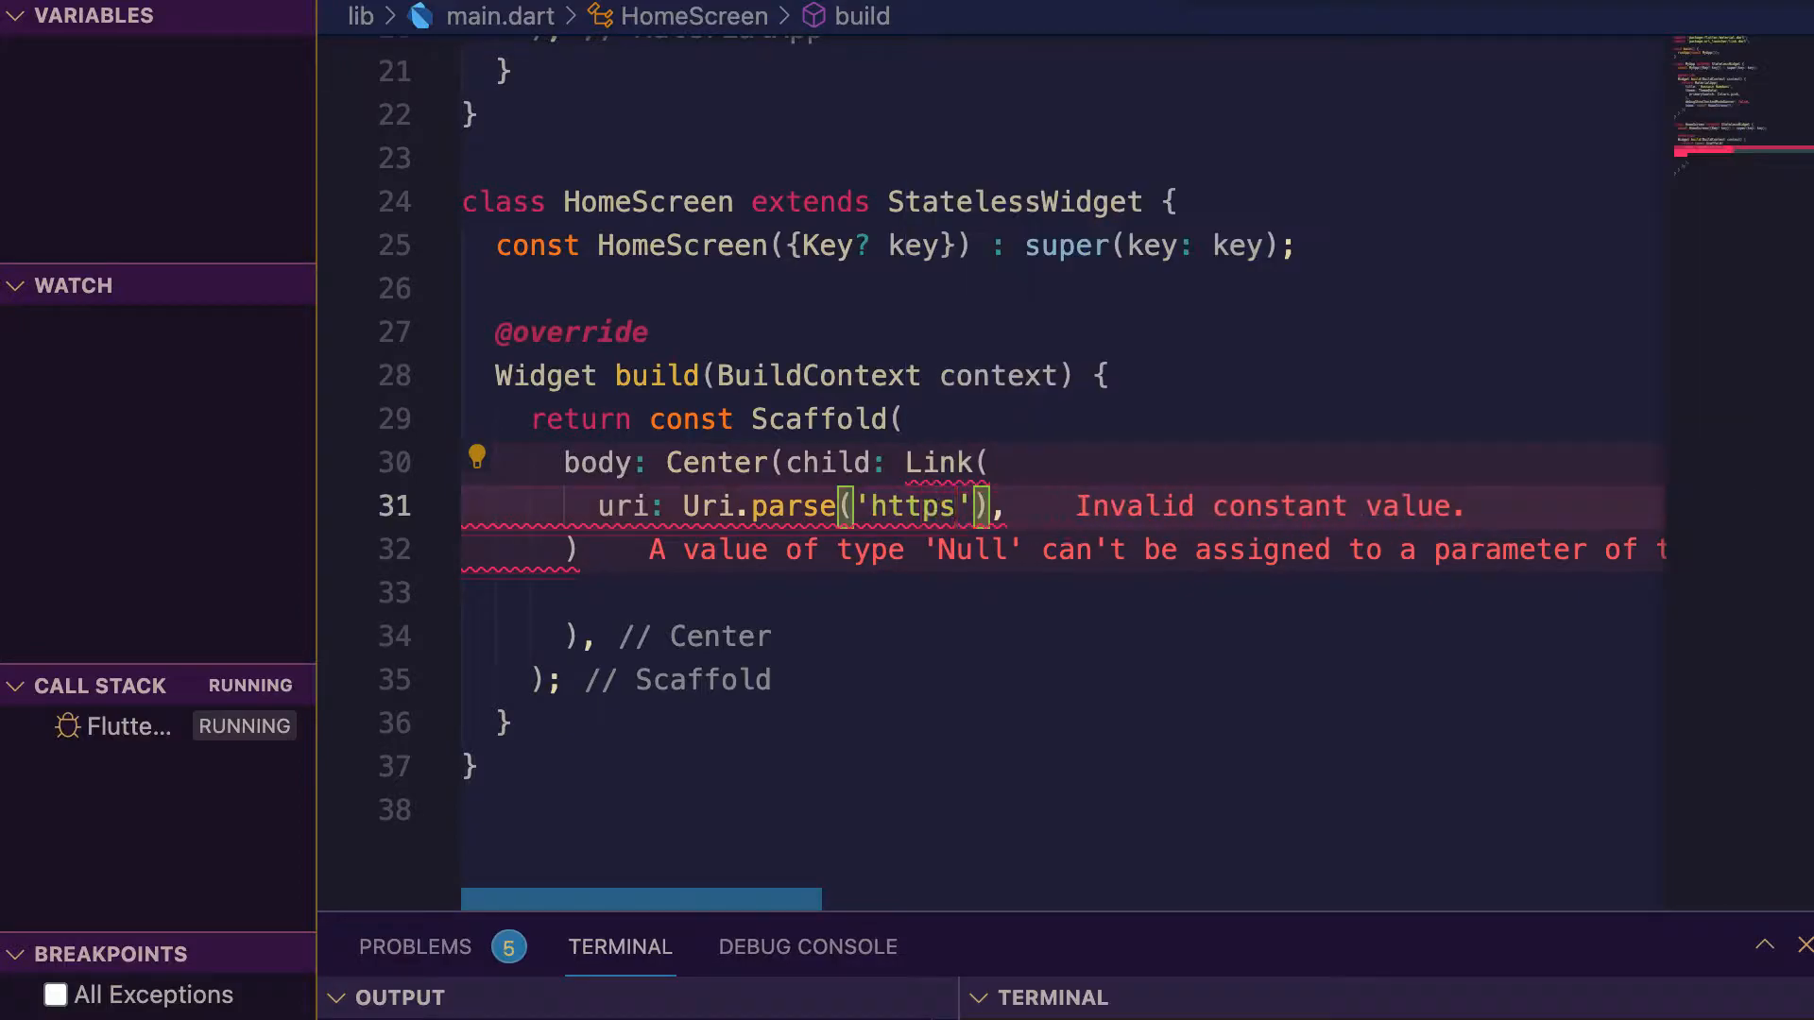
pyautogui.write('://hussainhumdani.com')
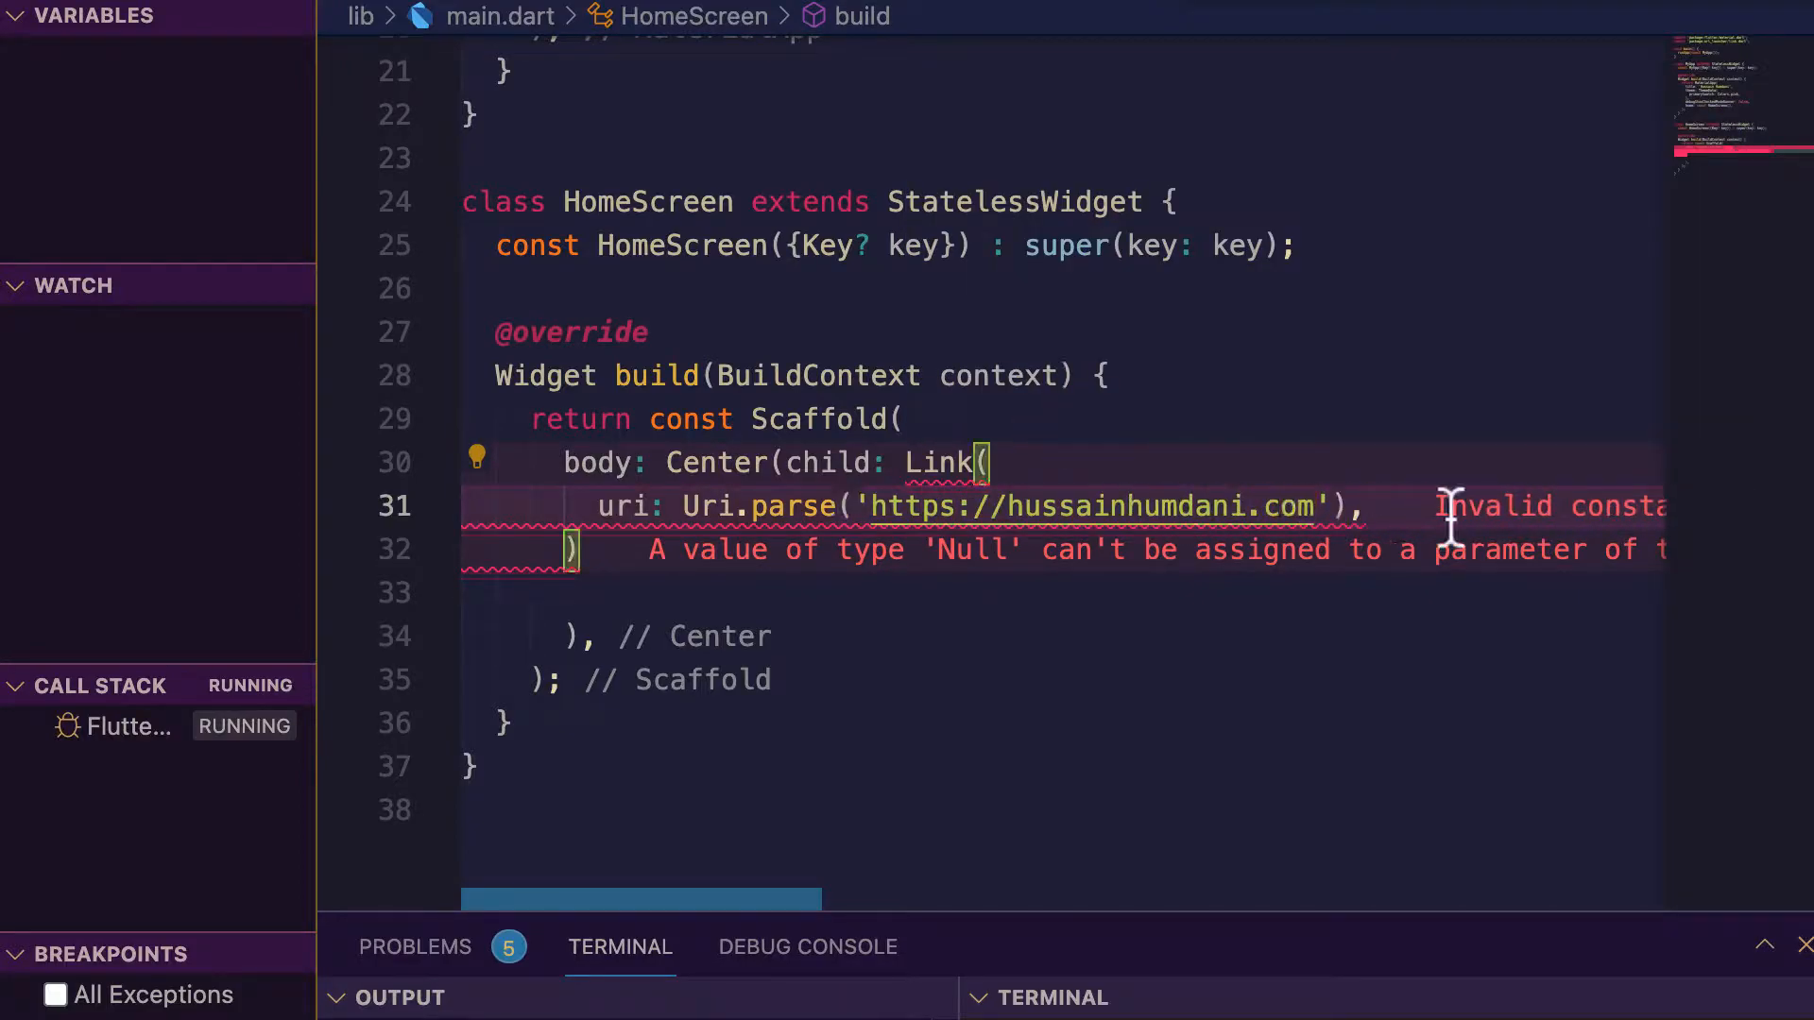
pyautogui.write('builder: (context, followLink) {')
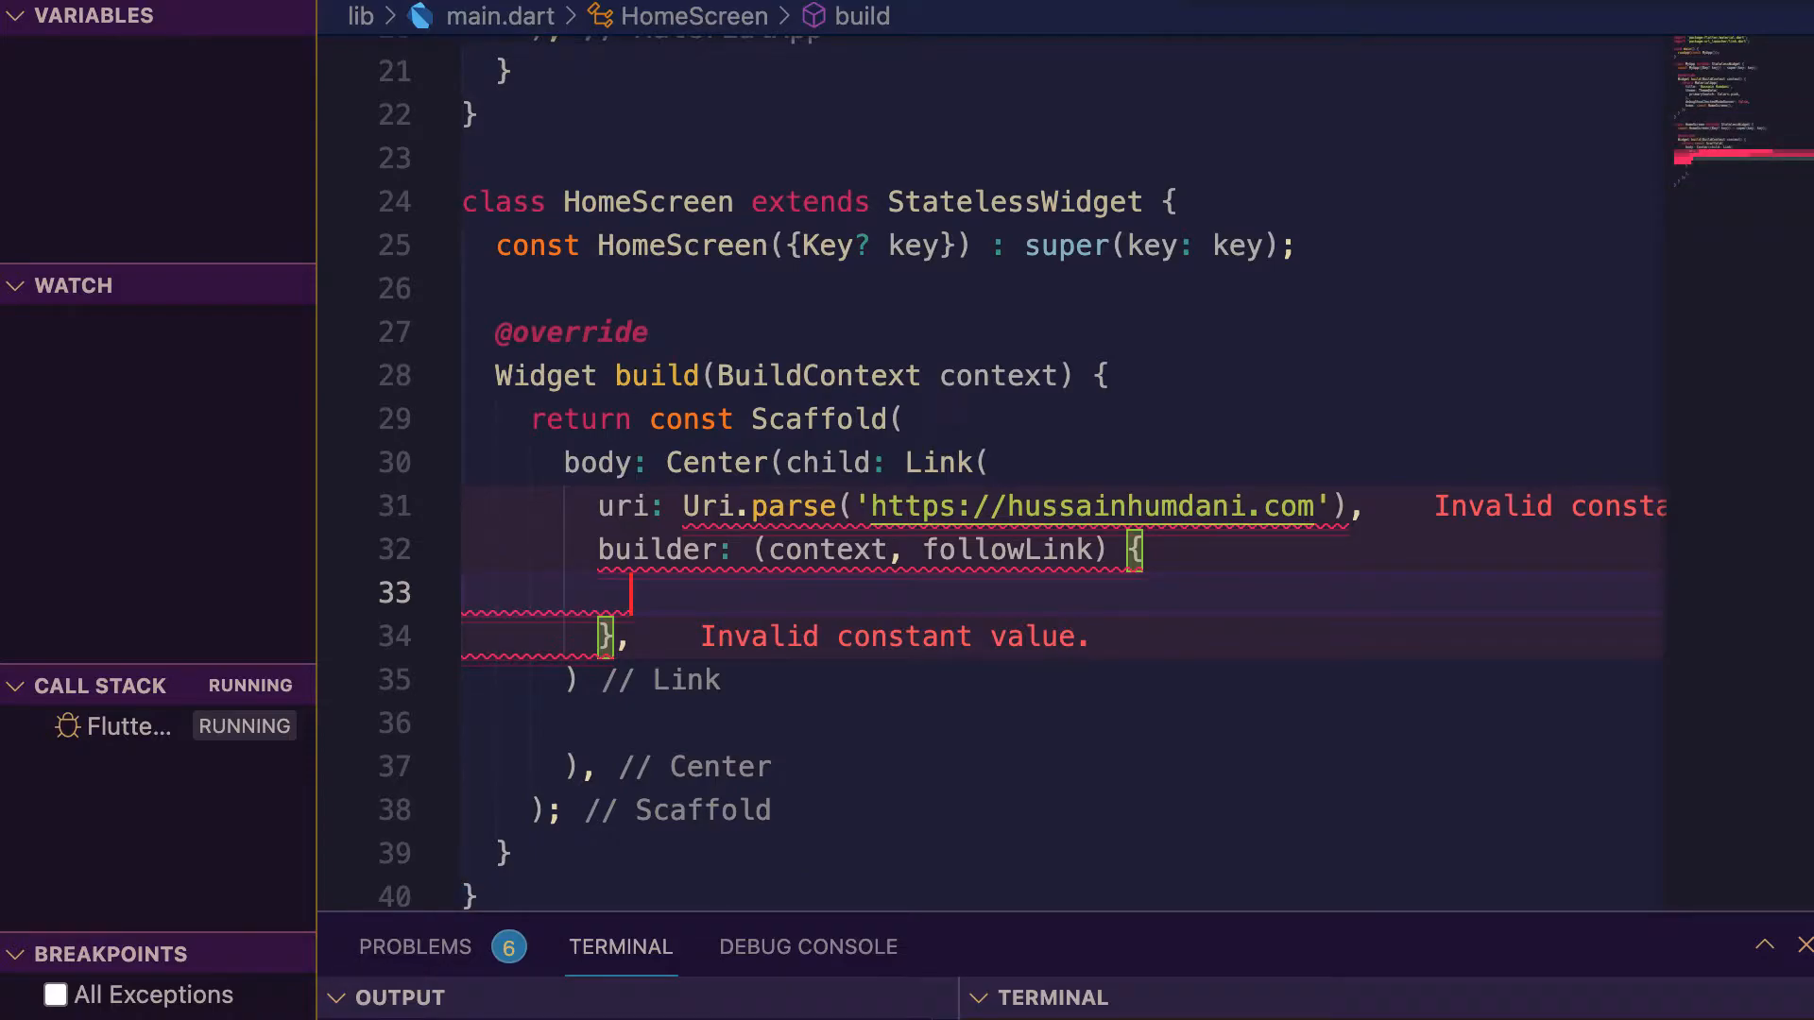
pyautogui.write('return ElevatedButton(')
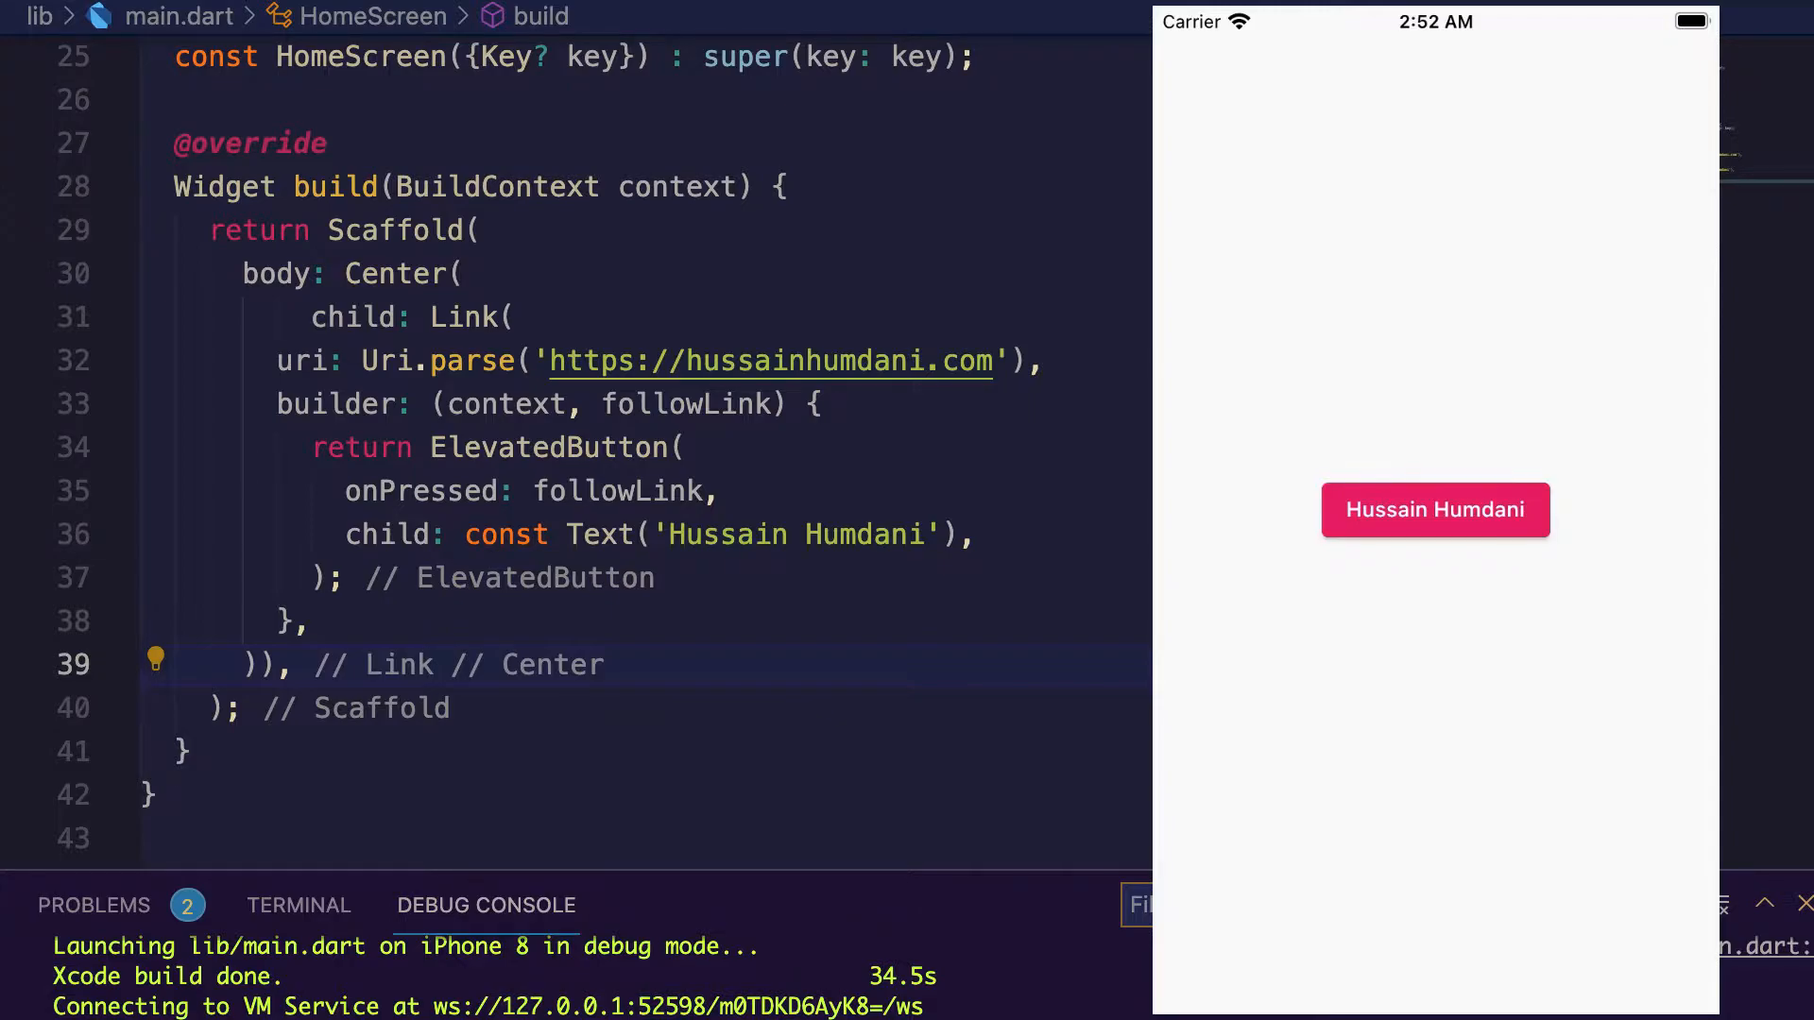
pyautogui.click(1434, 509)
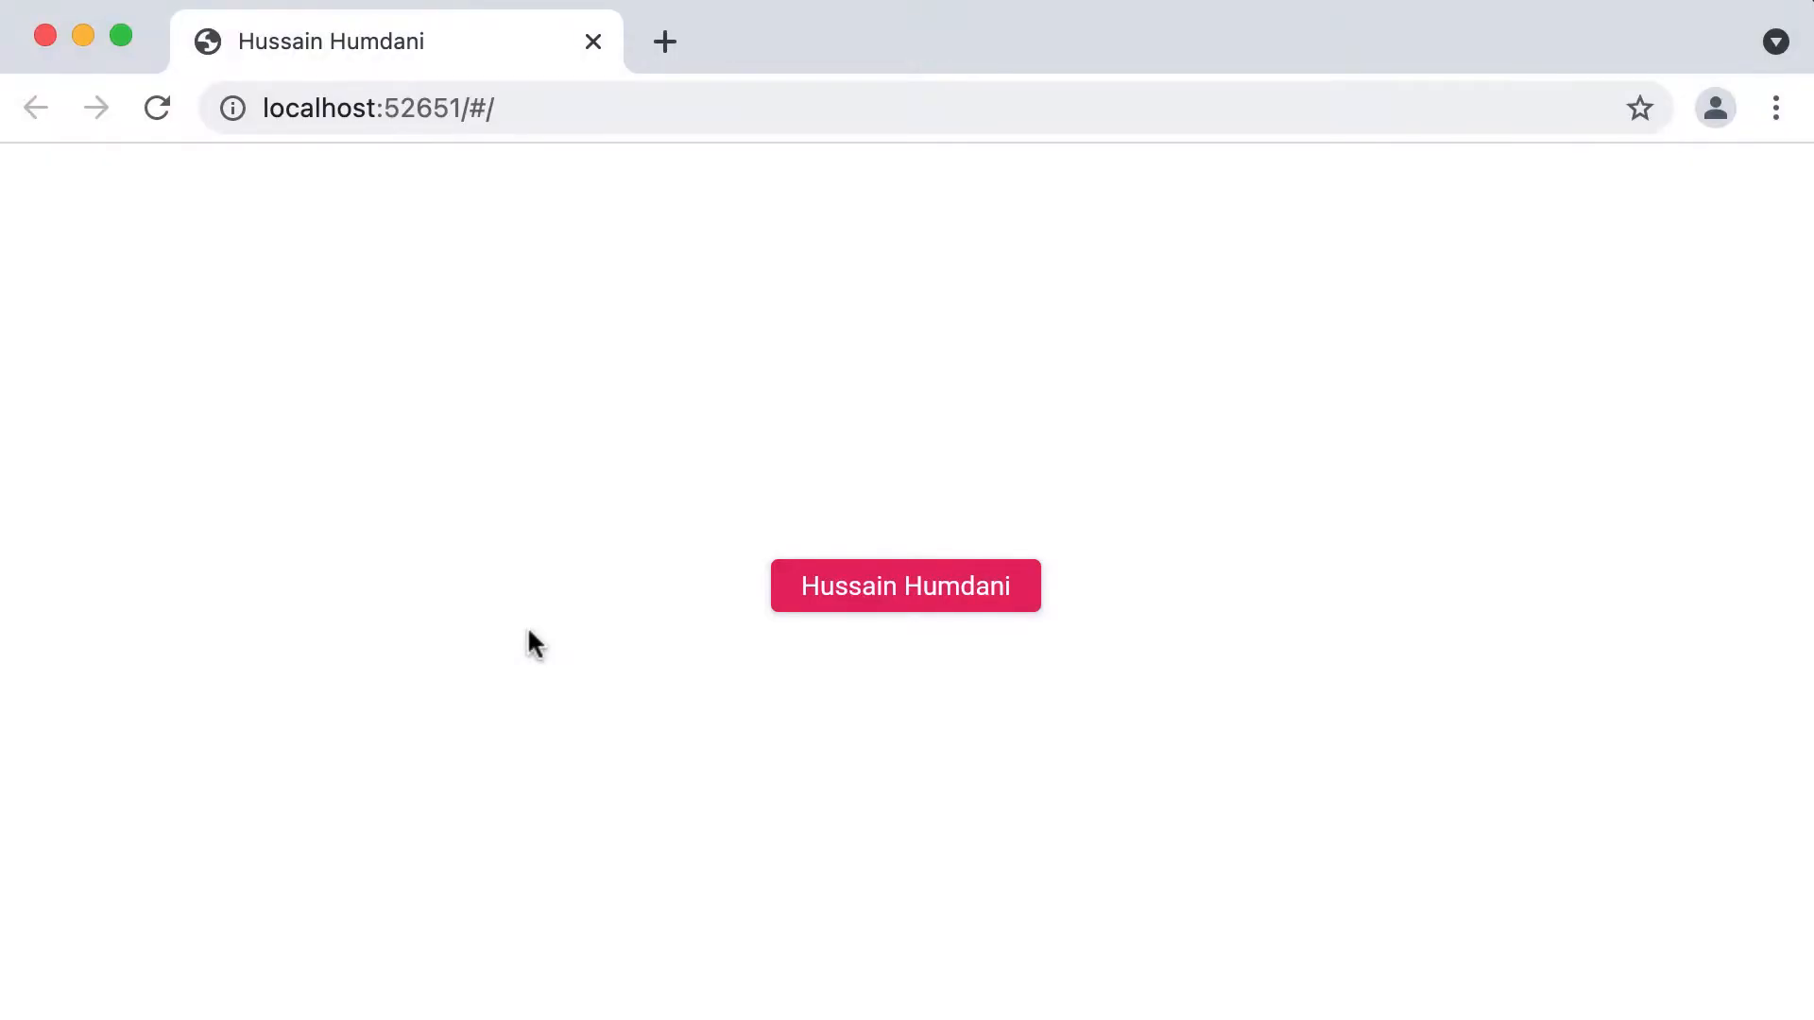
pyautogui.moveTo(712, 658)
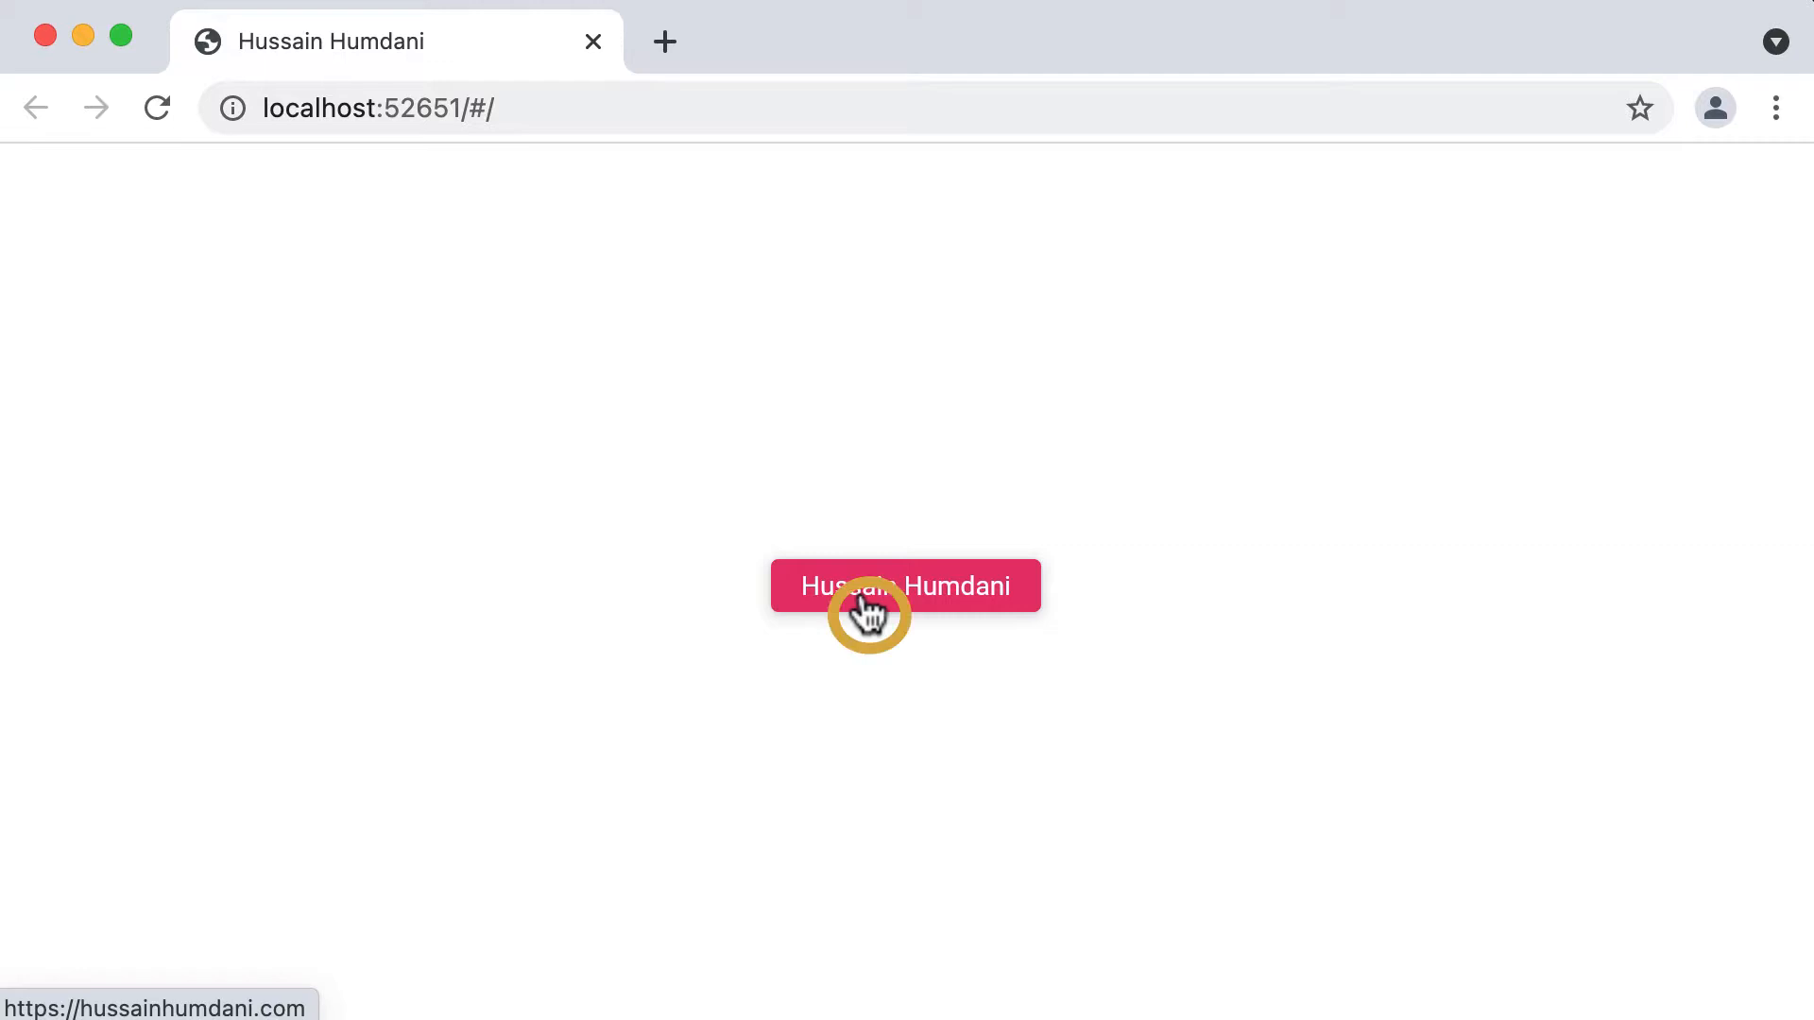
# Press the pink Hussain Humdani button twice until hussainhumdani.com loads in Chrome.
pyautogui.click(906, 584)
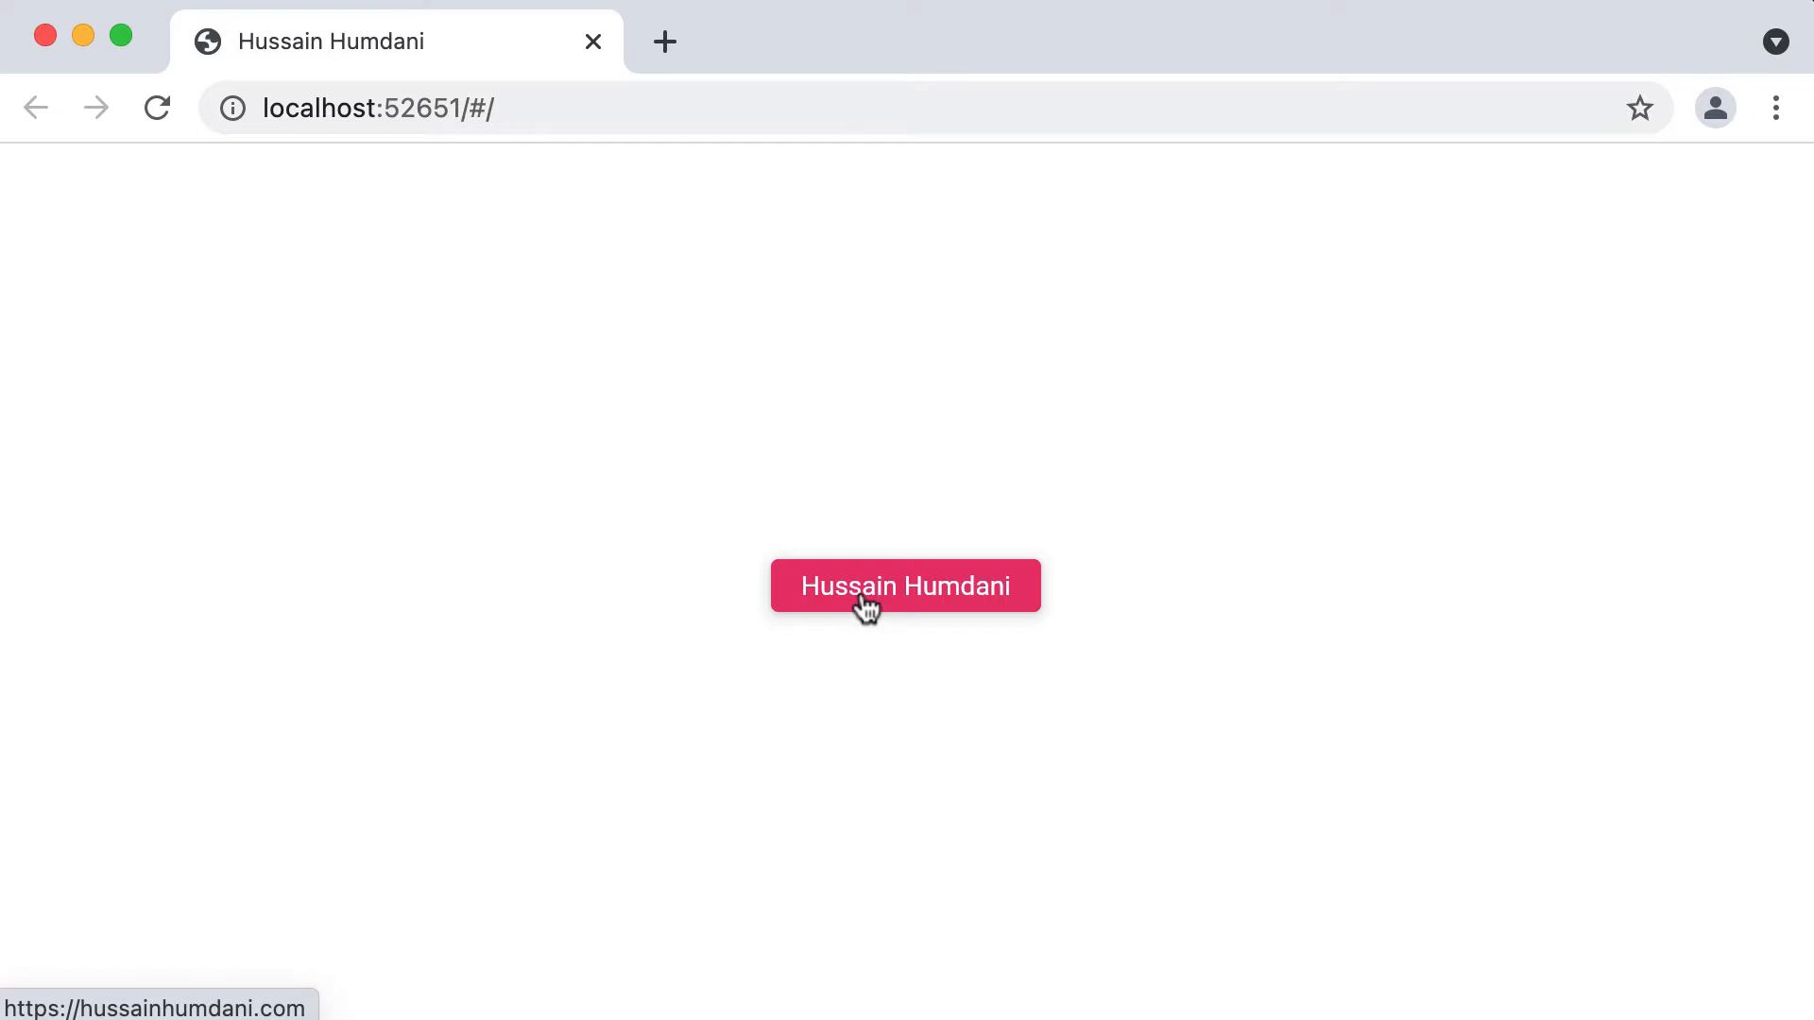
pyautogui.click(905, 586)
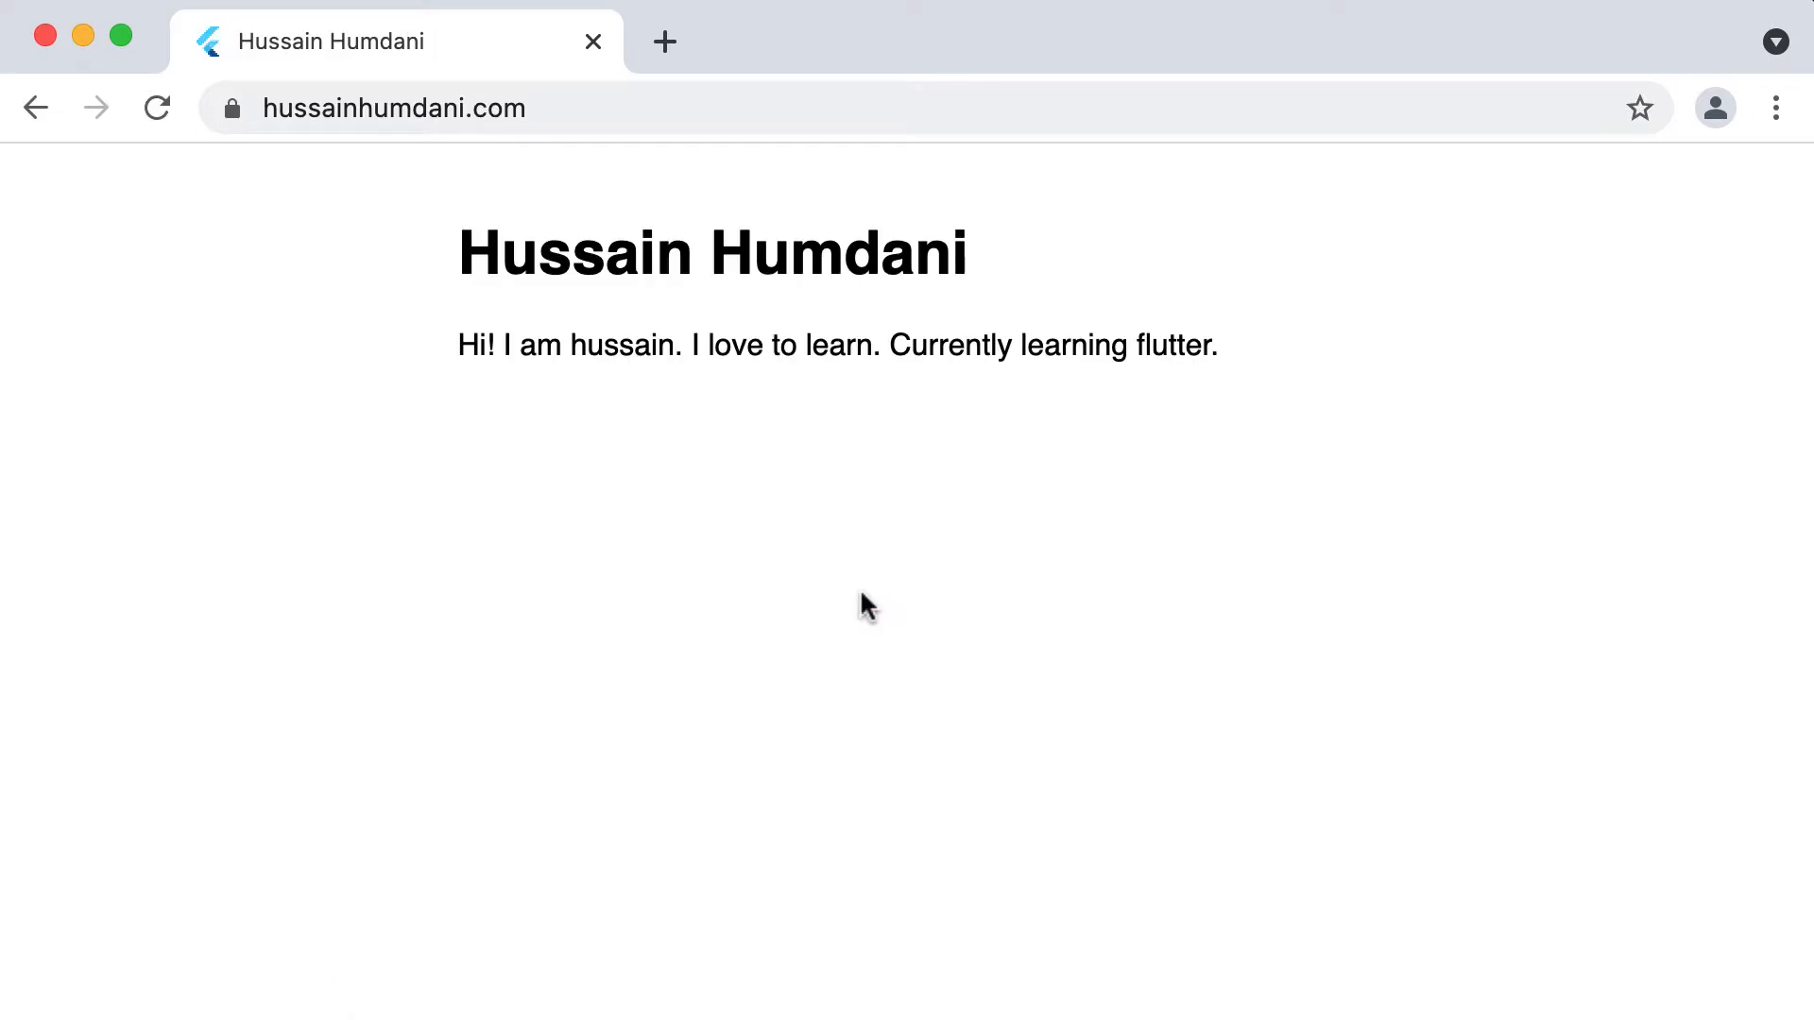
pyautogui.moveTo(257, 210)
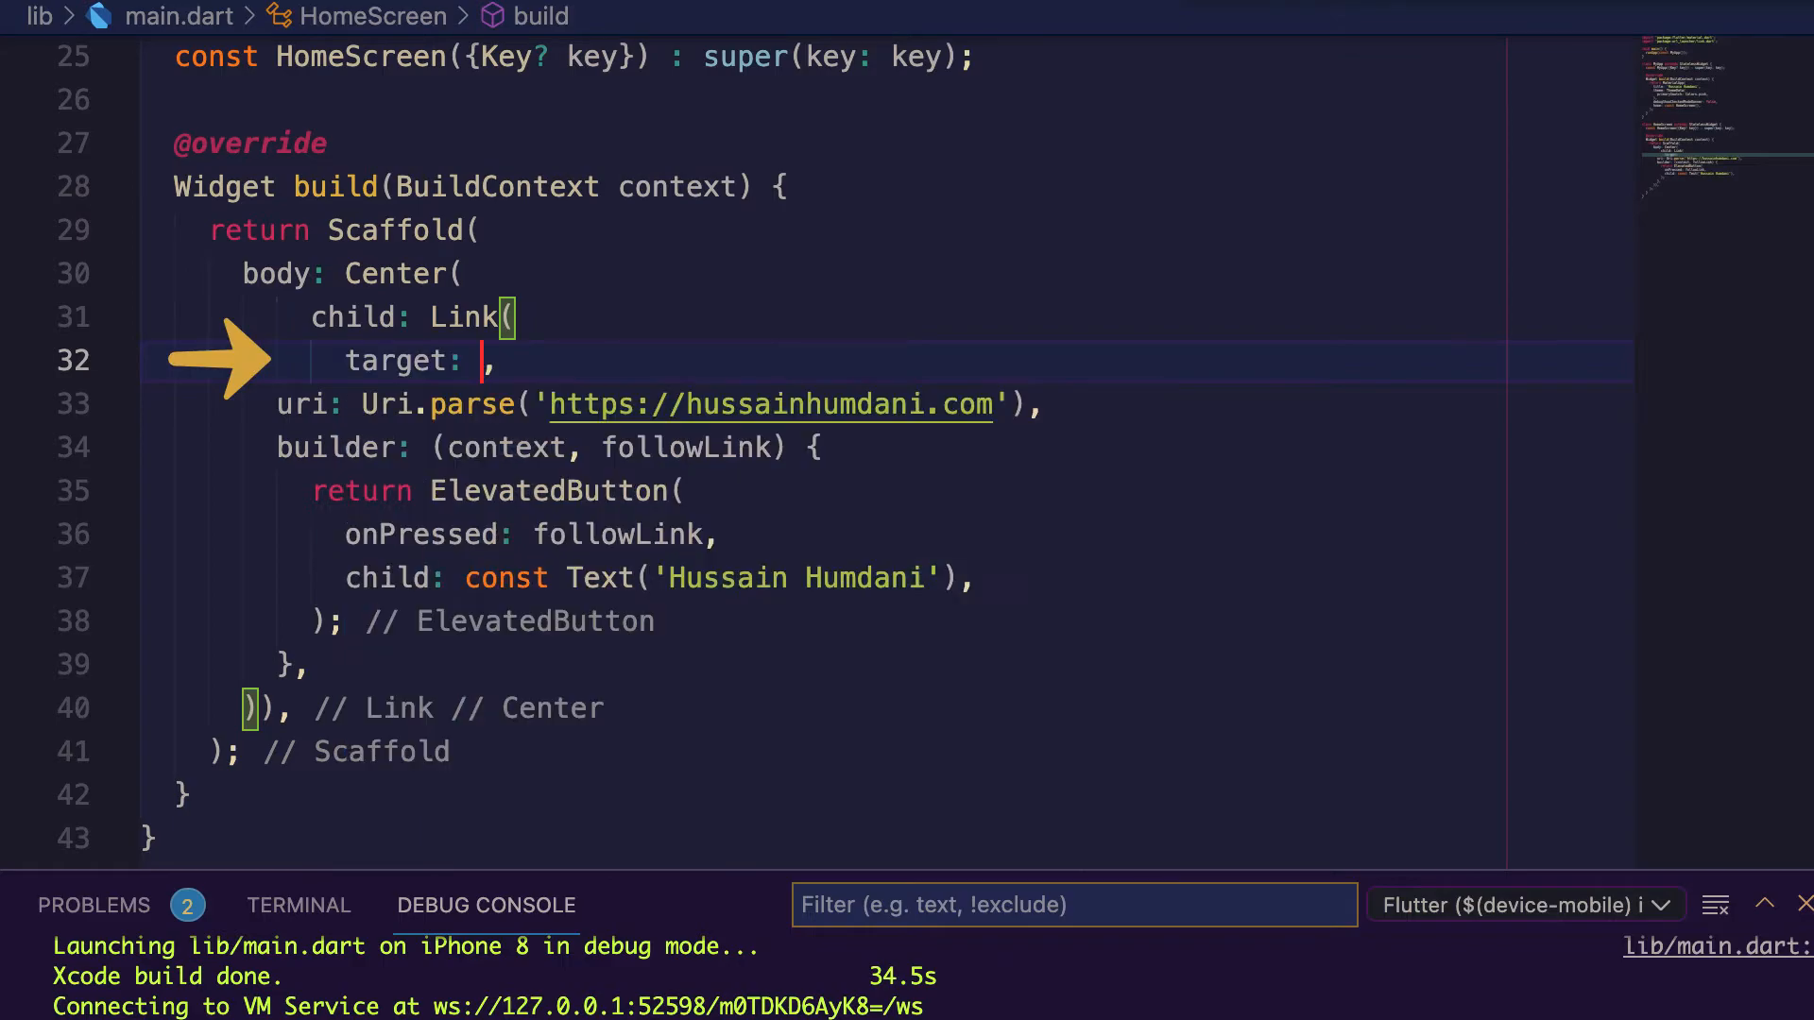
# Add target: LinkTarget.blank to the Link widget and hot reload.
pyautogui.write('LinkTarget.blank')
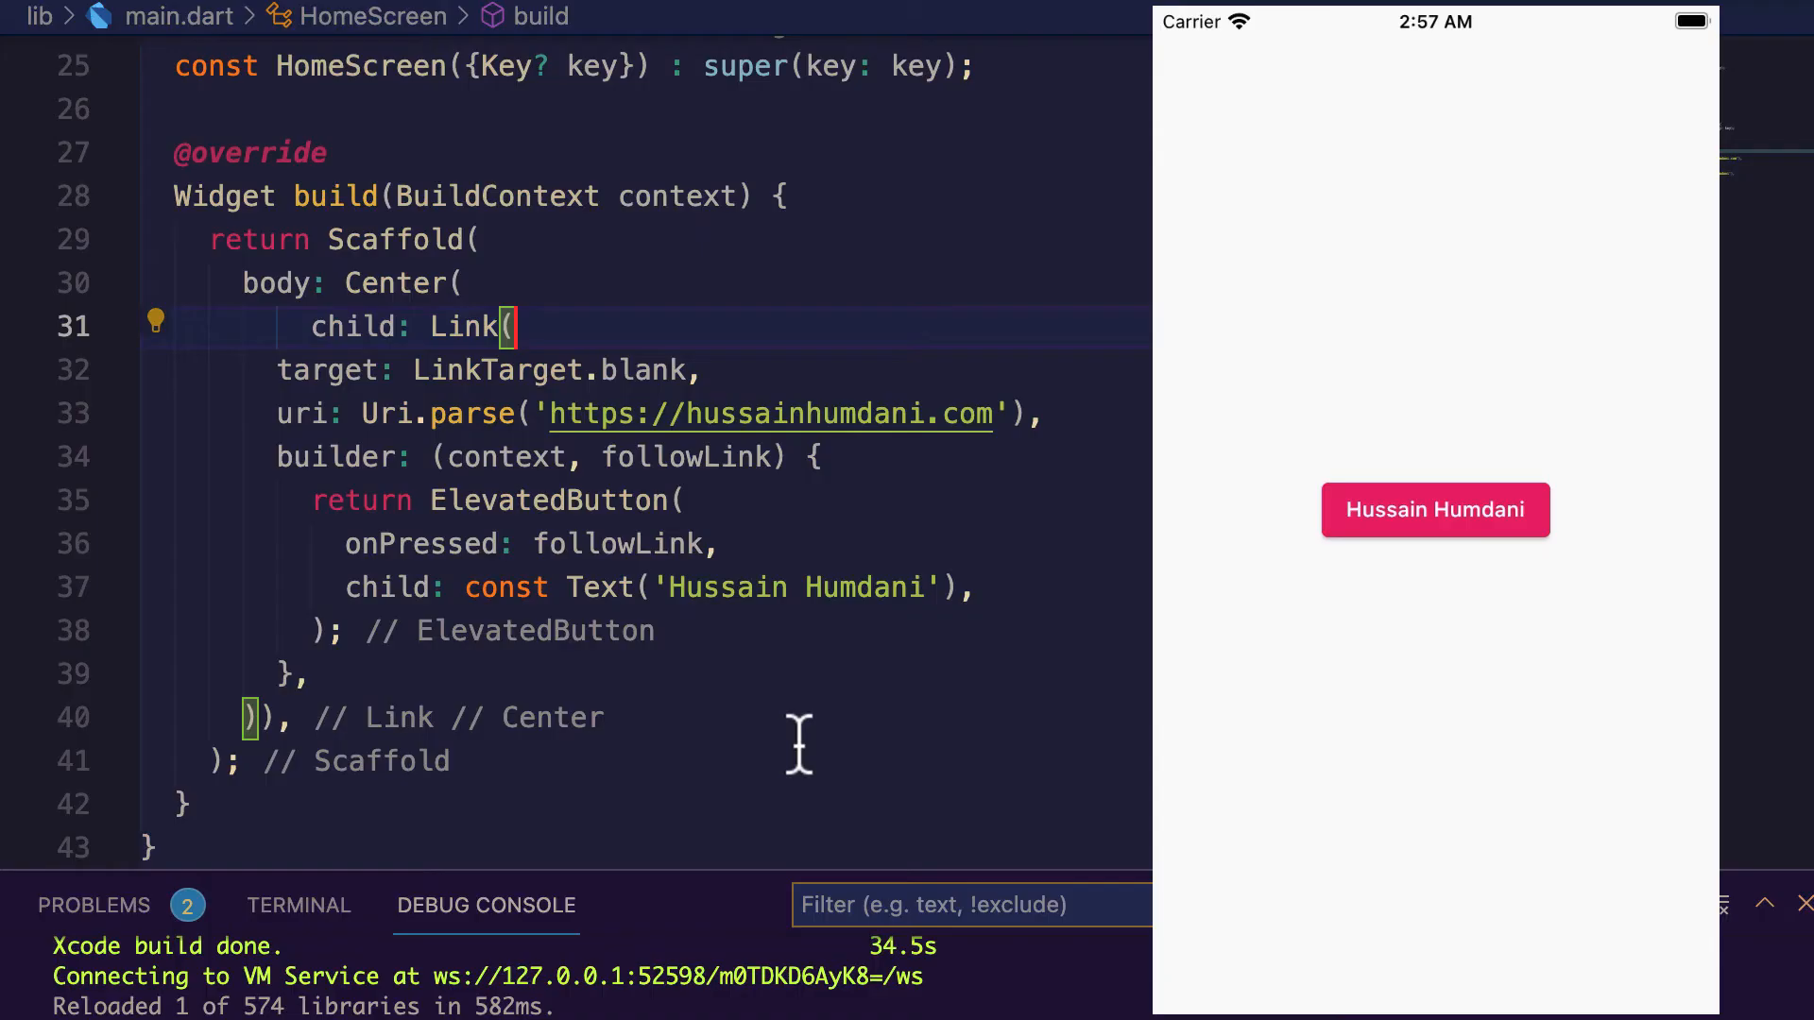
pyautogui.scroll(3)
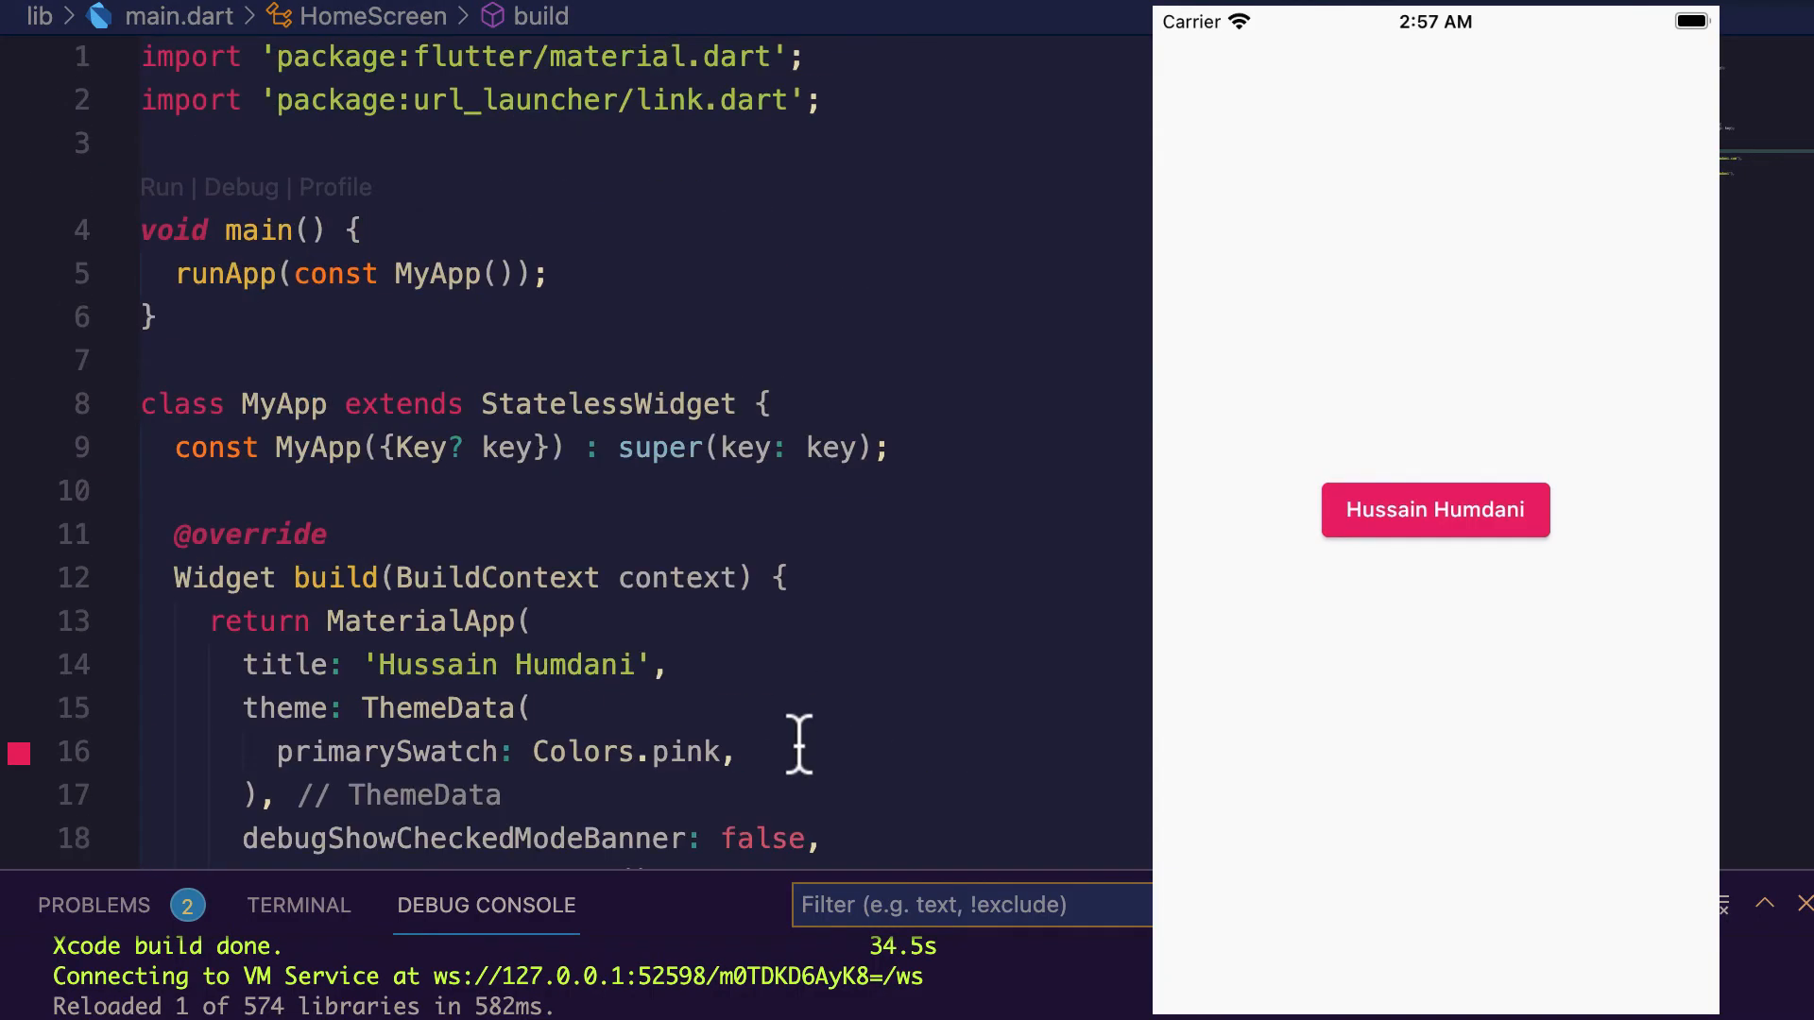